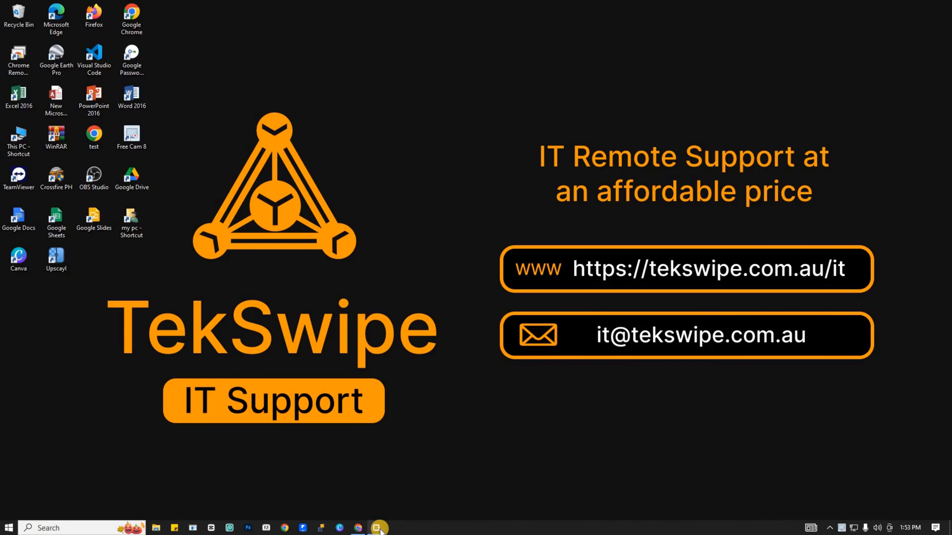
Launch CapCut from the taskbar to reach the draft with the one-second black clip.
left_click(379, 528)
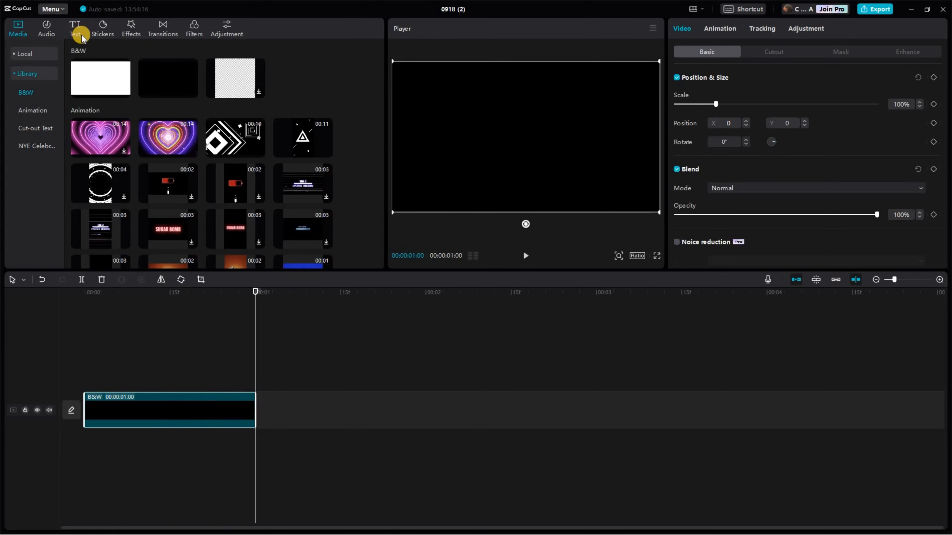
Add the Default text preset above the black clip.
left_click(74, 28)
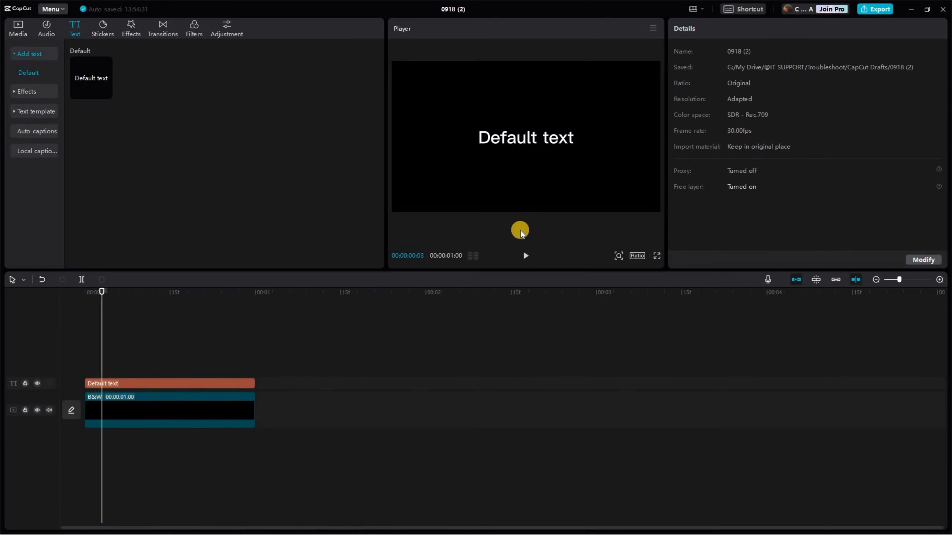
Replace the text with 'TekSwipe', set the font to Shrikhand and the colour to orange.
left_click(169, 383)
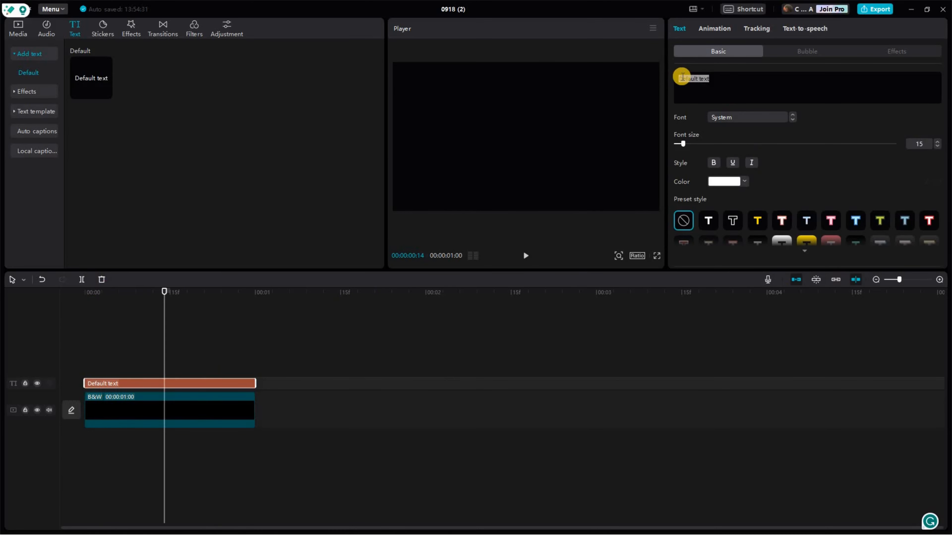
type("TekSwipe")
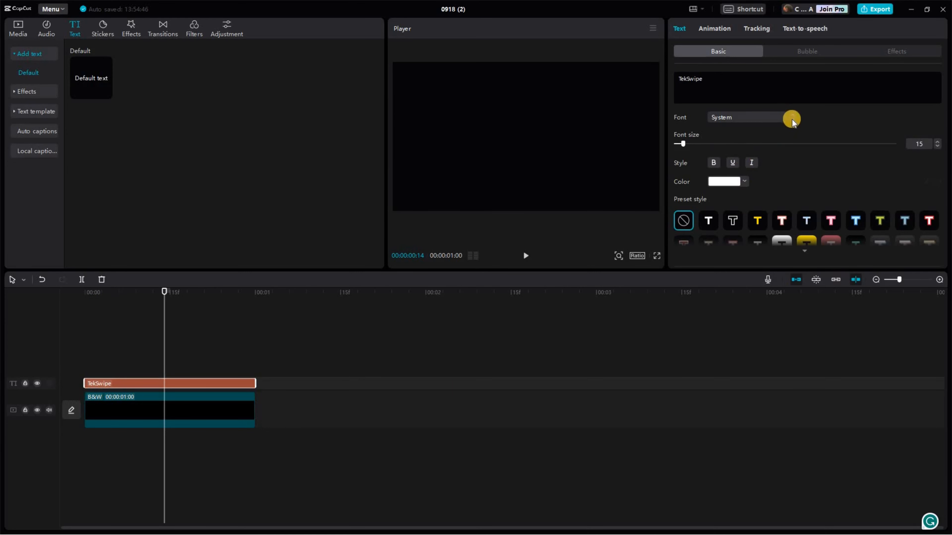
left_click(746, 117)
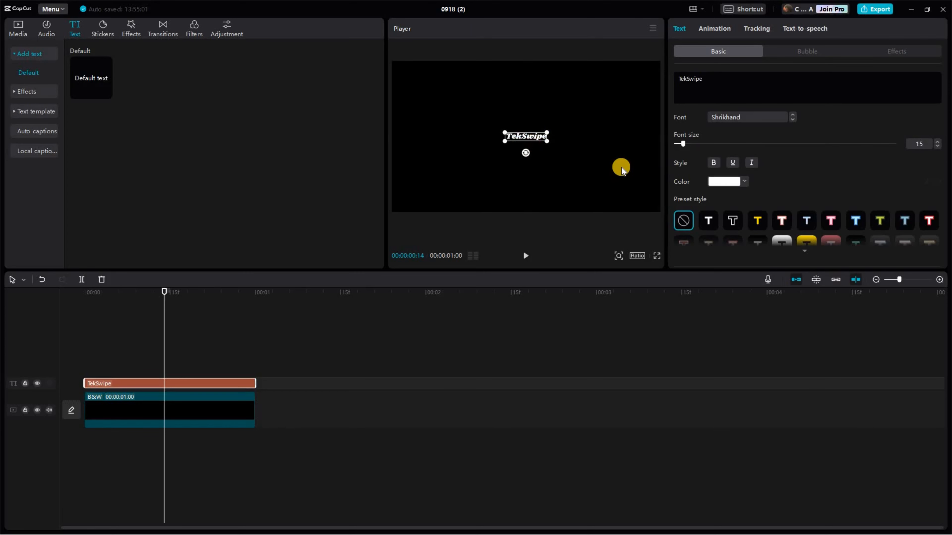
left_click(757, 221)
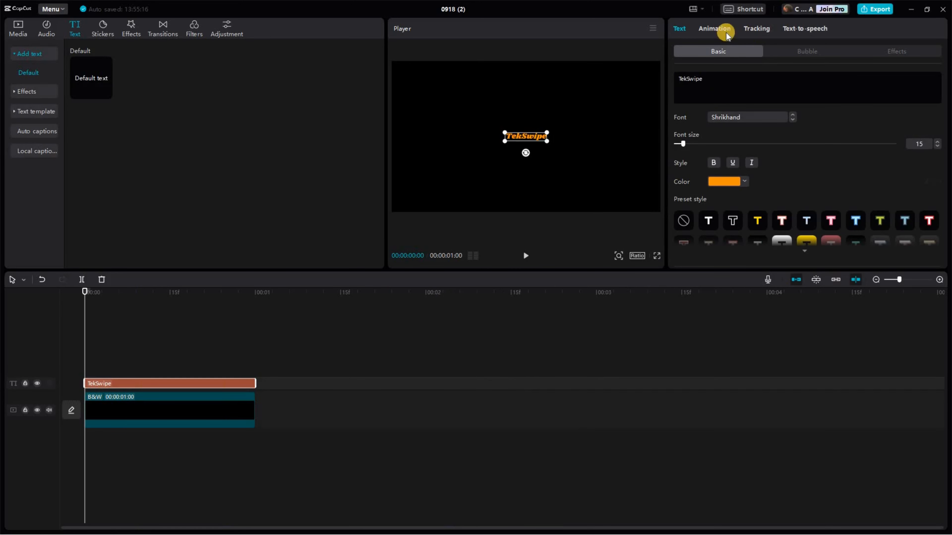
Apply a letter-spreading Out animation to the TekSwipe text and preview its ending.
left_click(714, 28)
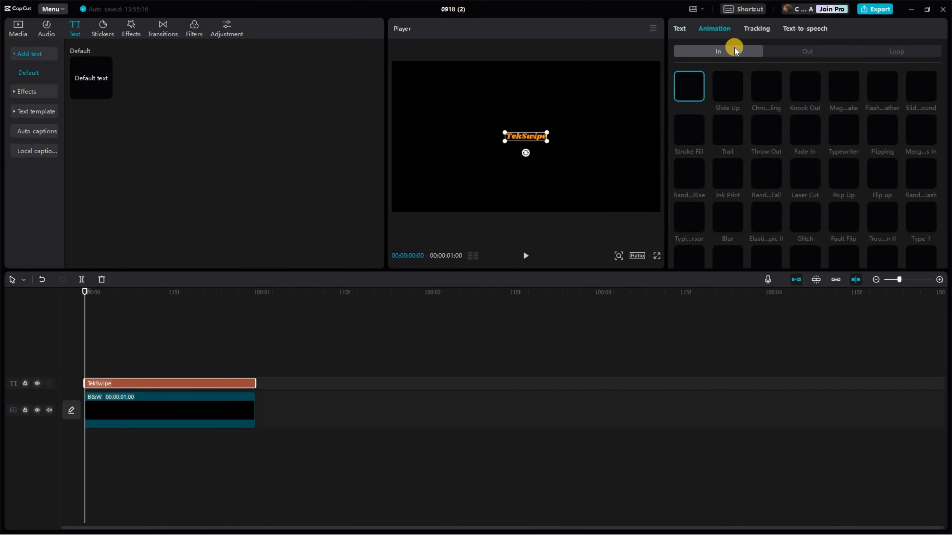
left_click(807, 51)
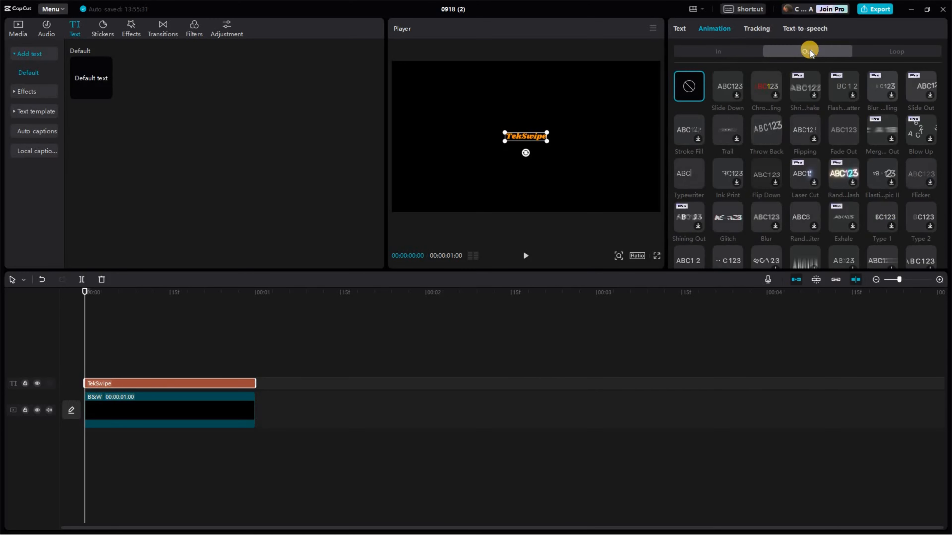
left_click(807, 51)
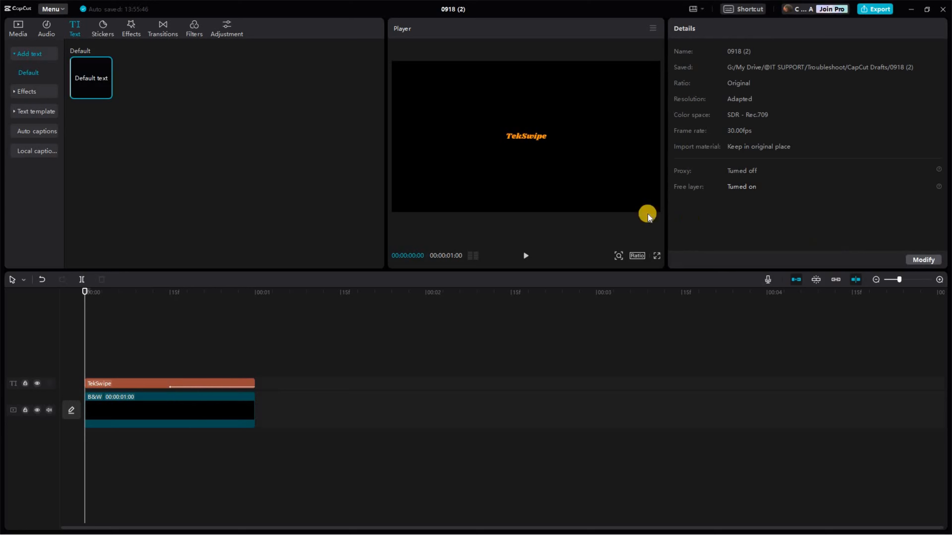
left_click(170, 383)
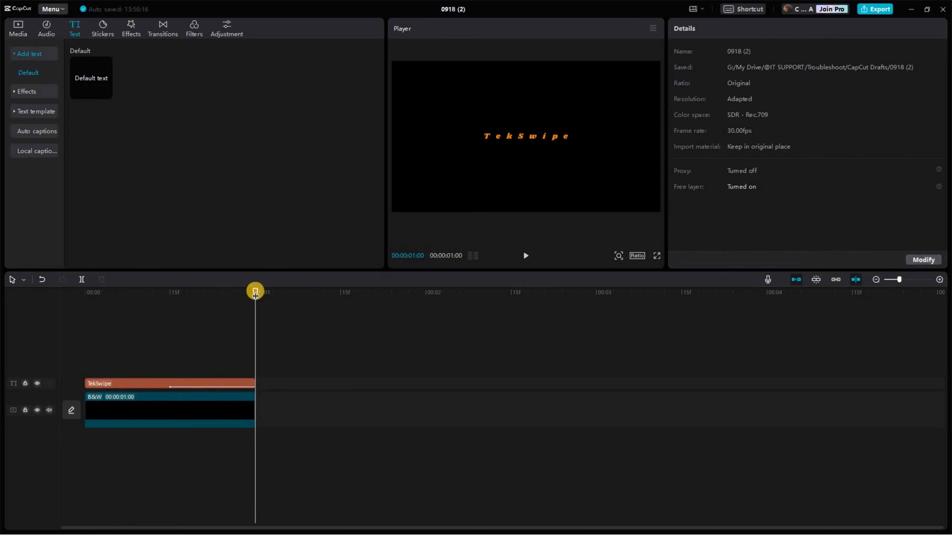
Export the clip as 4K MP4 into the Glitch Outro + Watermark folder and dismiss the share window.
left_click(874, 8)
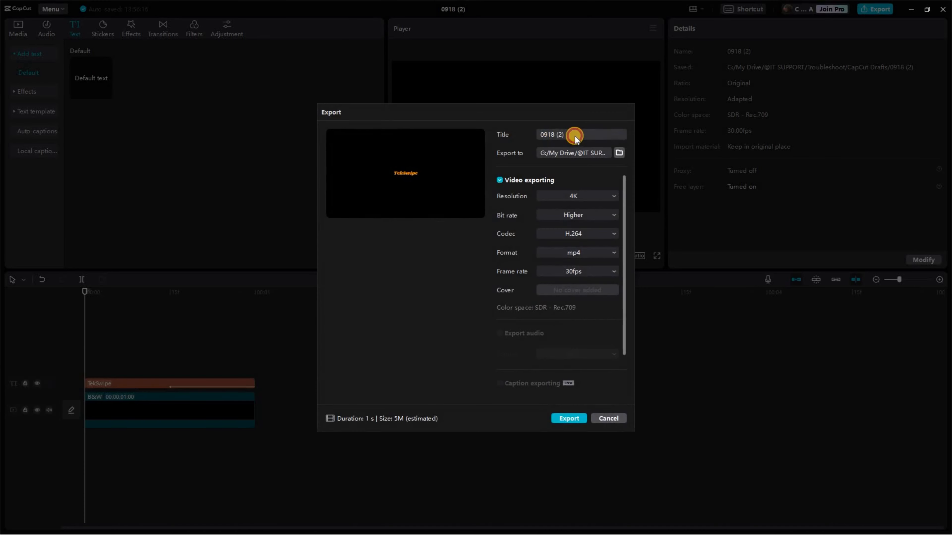
left_click(619, 154)
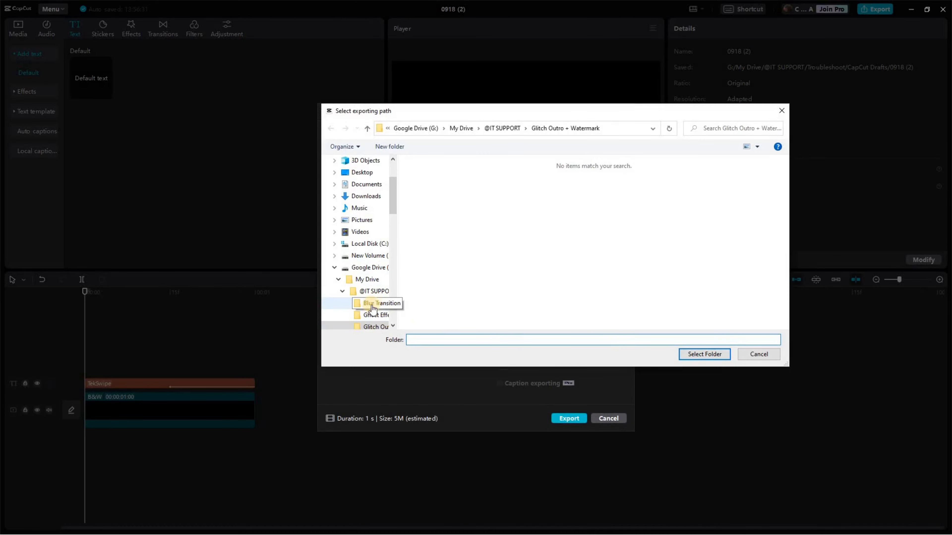
left_click(704, 354)
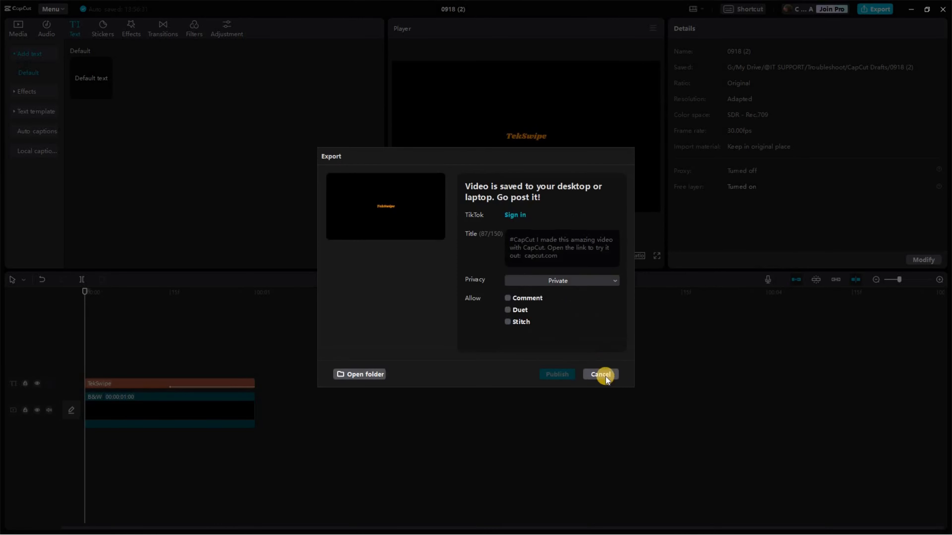
left_click(600, 374)
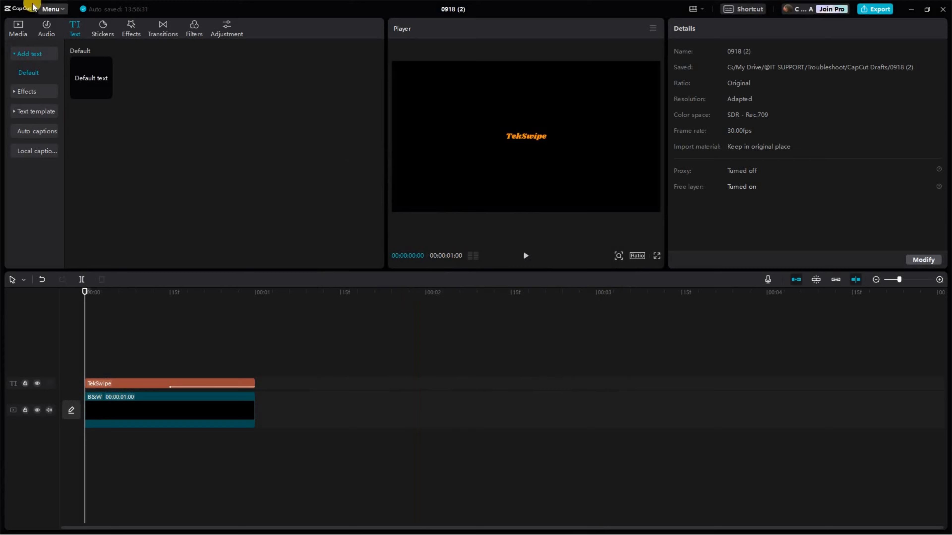
Return to the home page via the Menu to reach the draft with Clip.mp4.
left_click(51, 9)
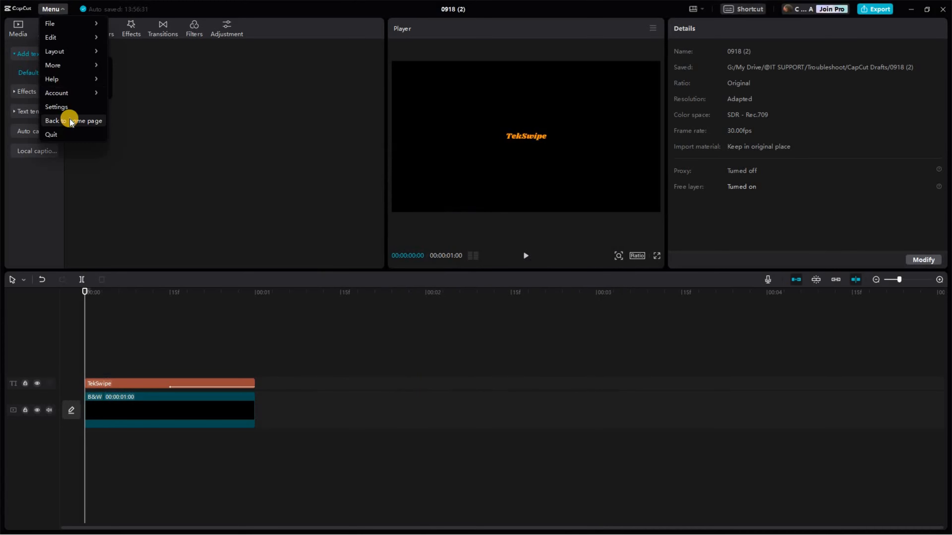
left_click(73, 120)
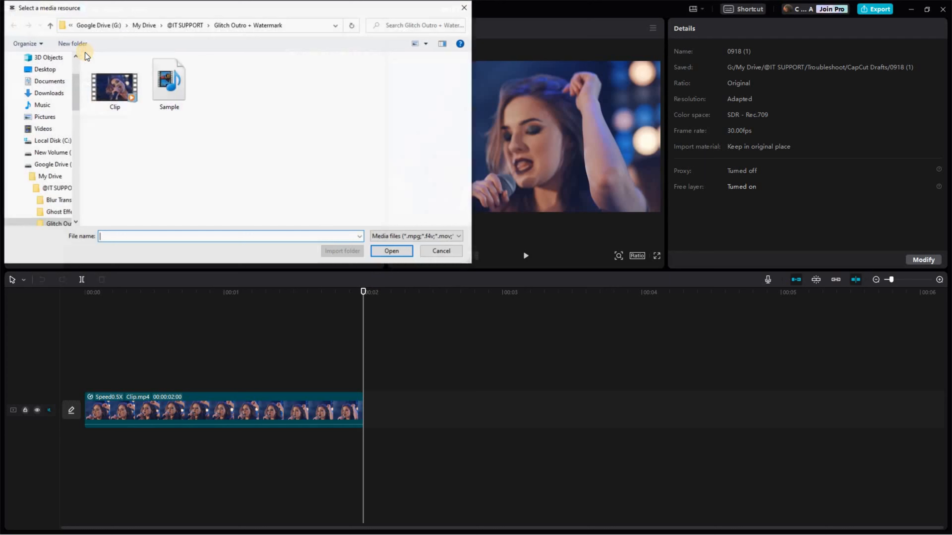
Import the Sample video into the singer project.
left_click(168, 85)
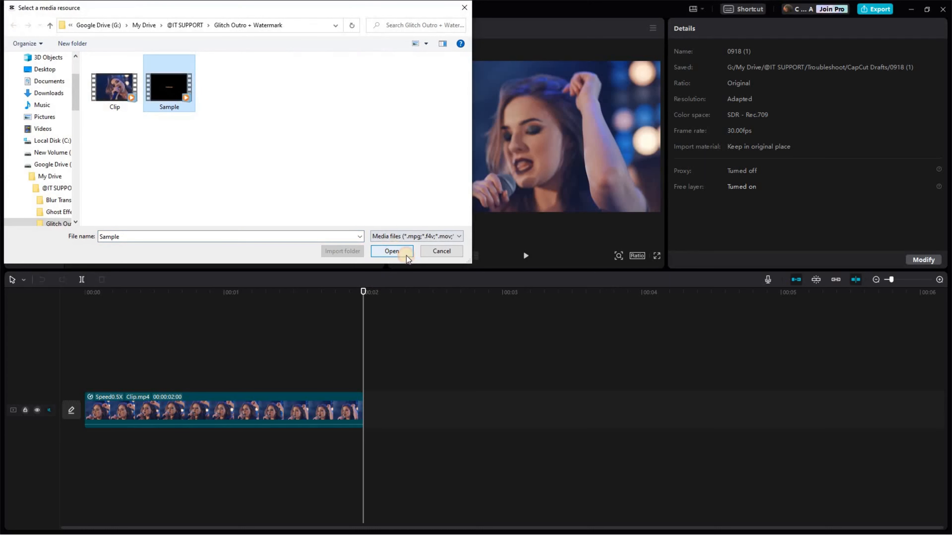
left_click(391, 251)
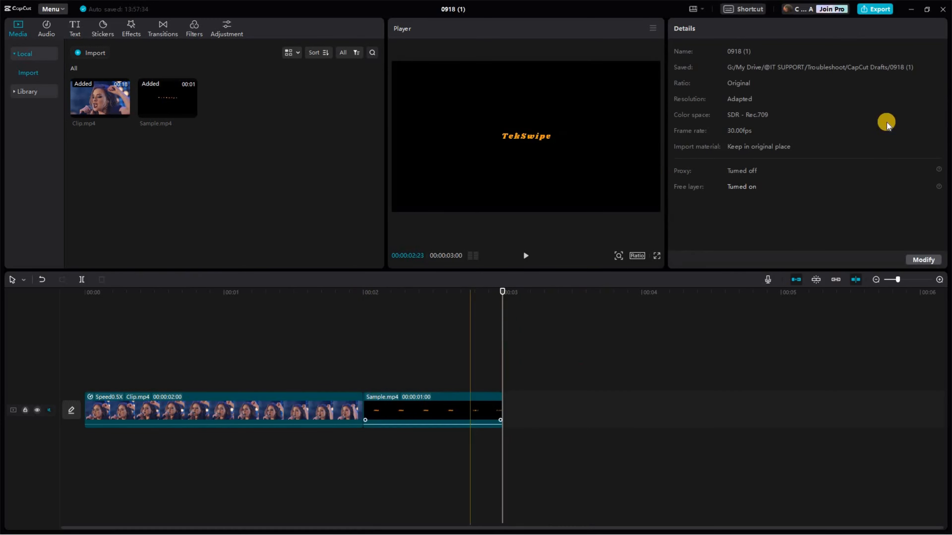
left_click(432, 410)
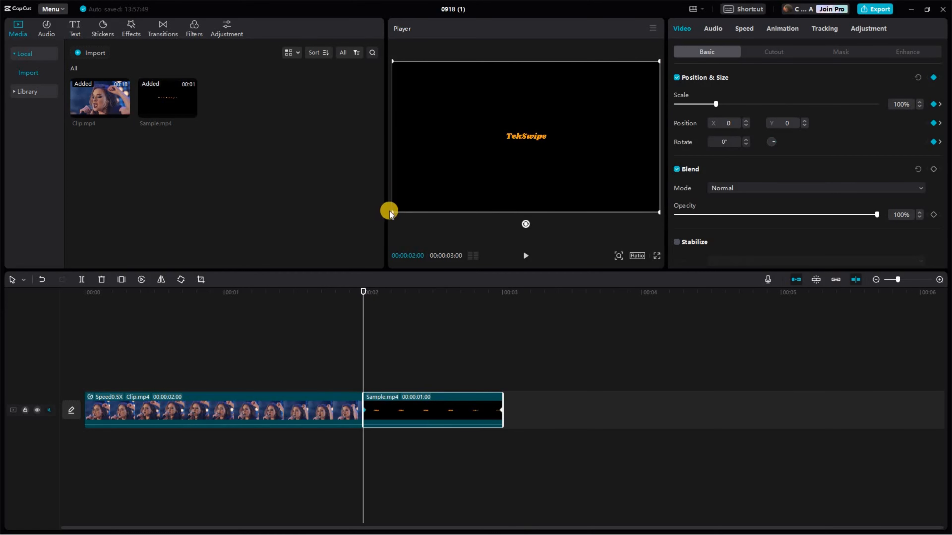
left_click(433, 338)
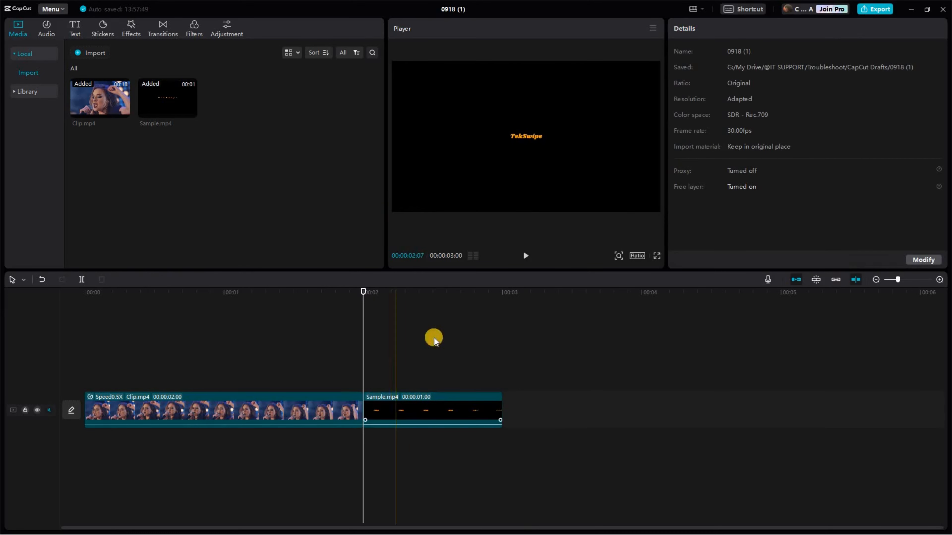
left_click(432, 411)
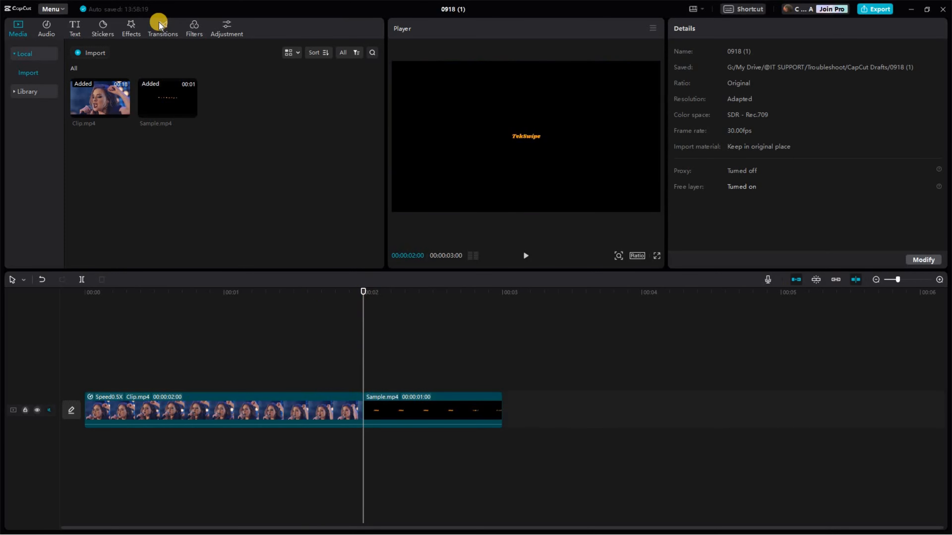
Insert a Glitch transition at the cut between Clip.mp4 and Sample.mp4 and preview it.
left_click(162, 27)
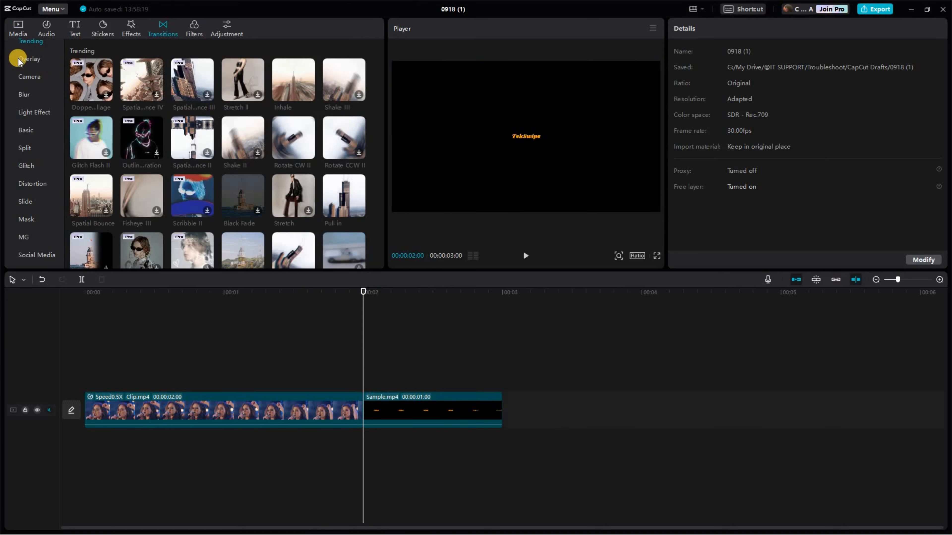
left_click(27, 166)
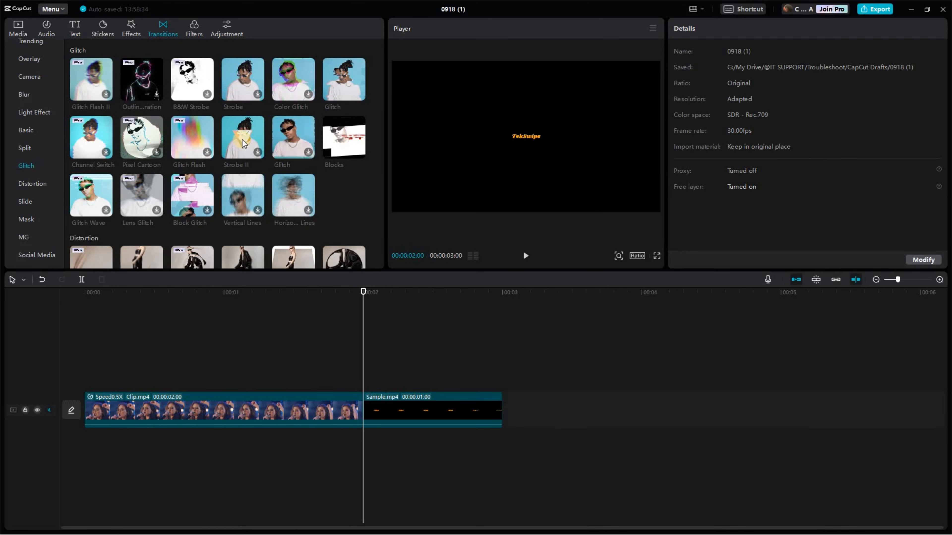
left_click(524, 256)
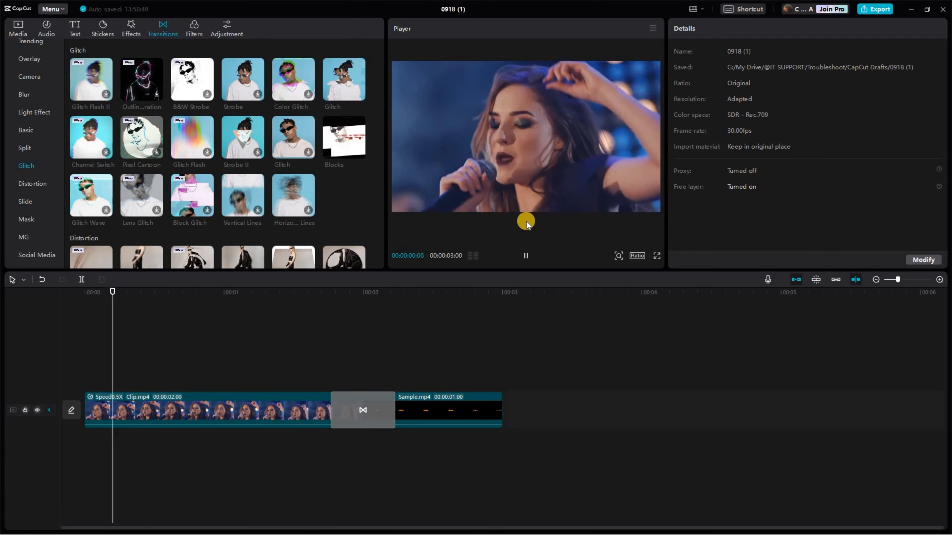
left_click(503, 292)
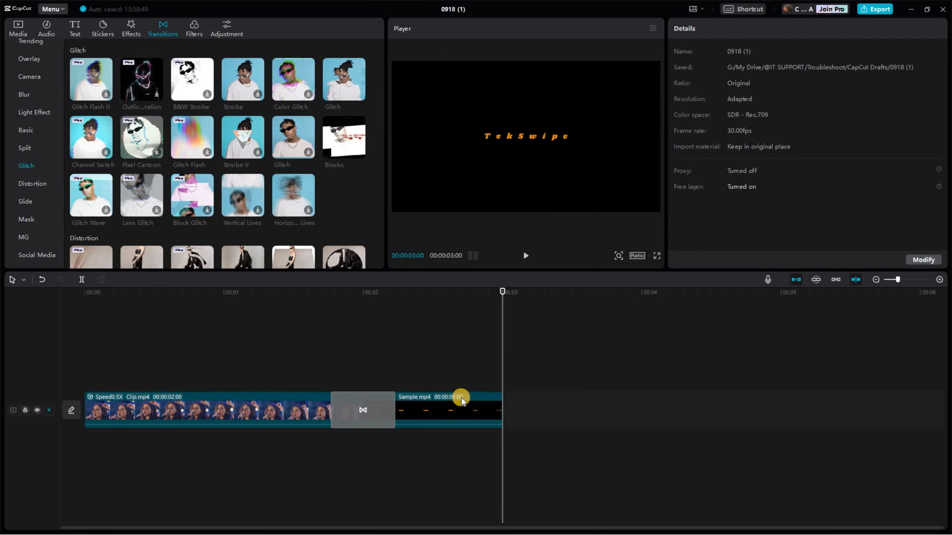
left_click(432, 410)
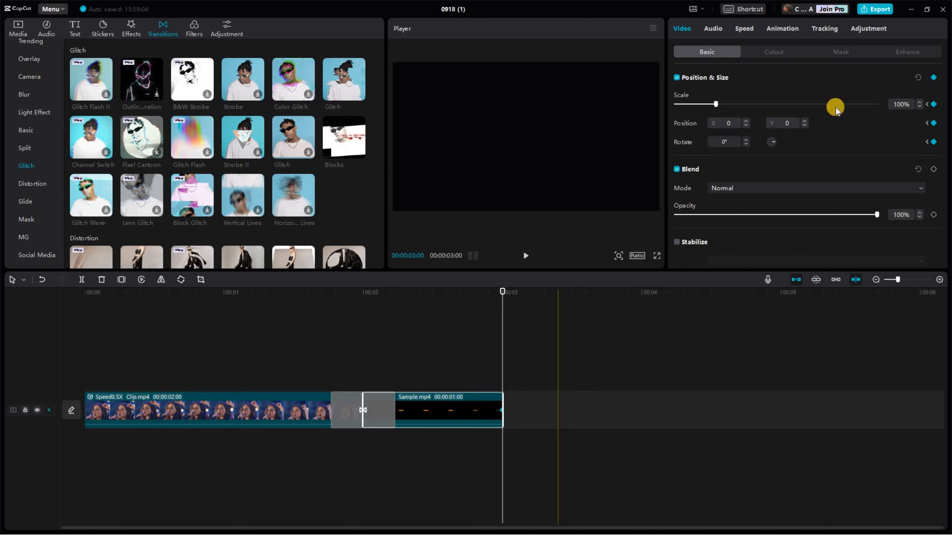